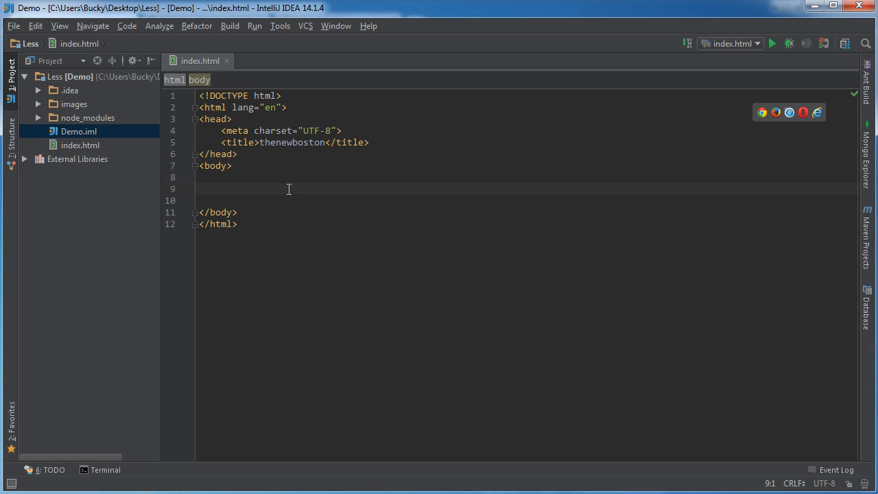
mouse_move(321, 387)
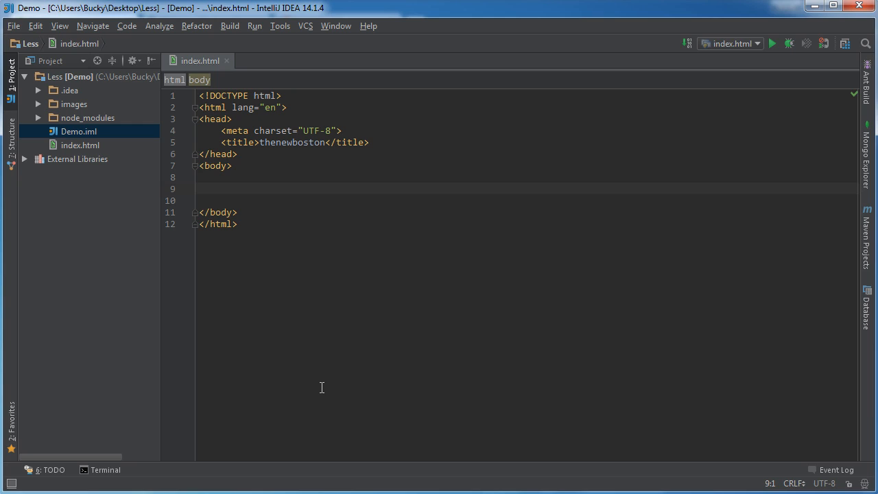
mouse_move(248, 179)
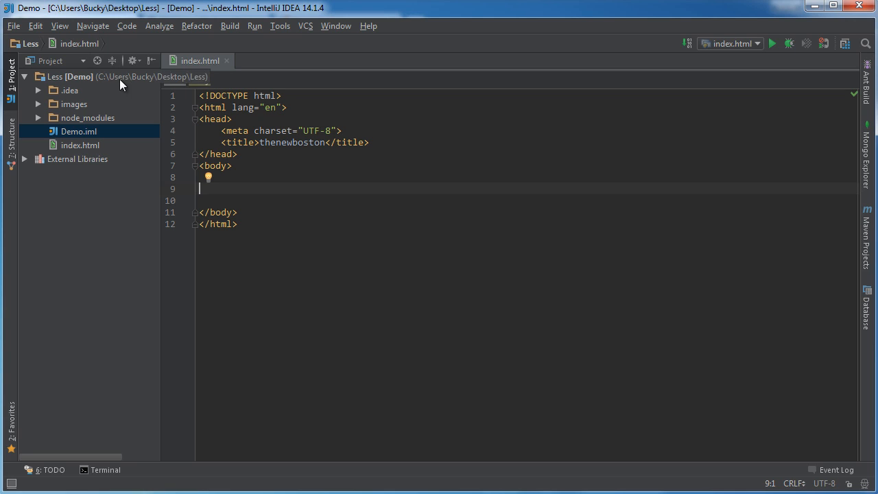
Step: Expand the images folder in the Project tree and select its homepage subfolder
click(39, 105)
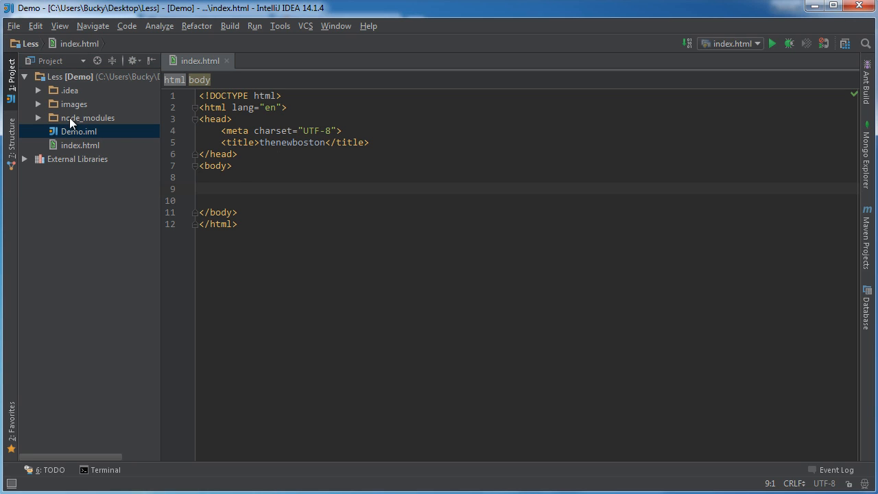
click(74, 105)
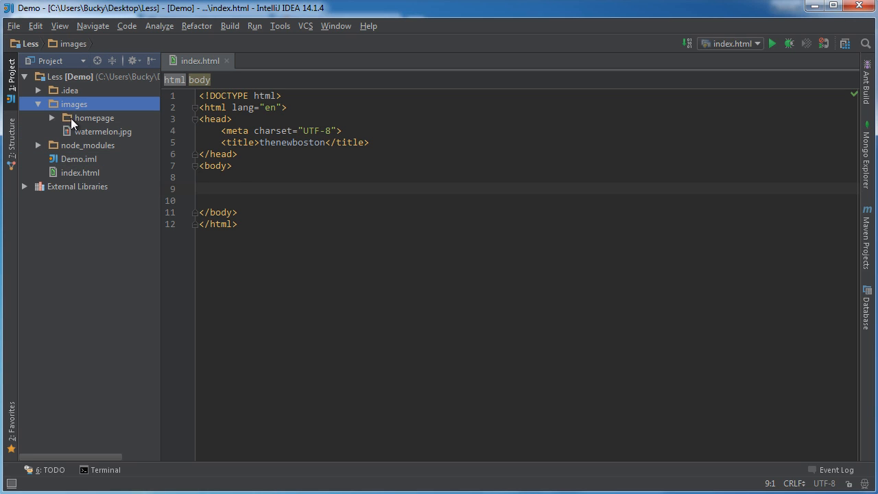
click(94, 118)
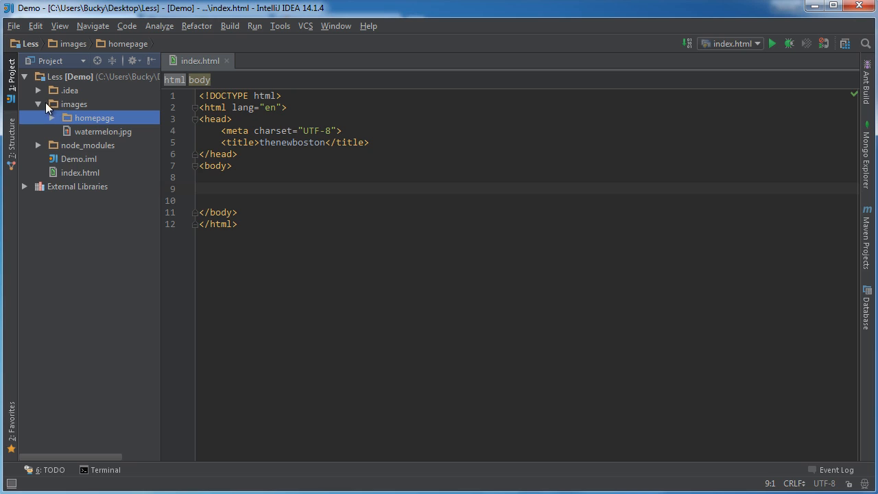
click(38, 104)
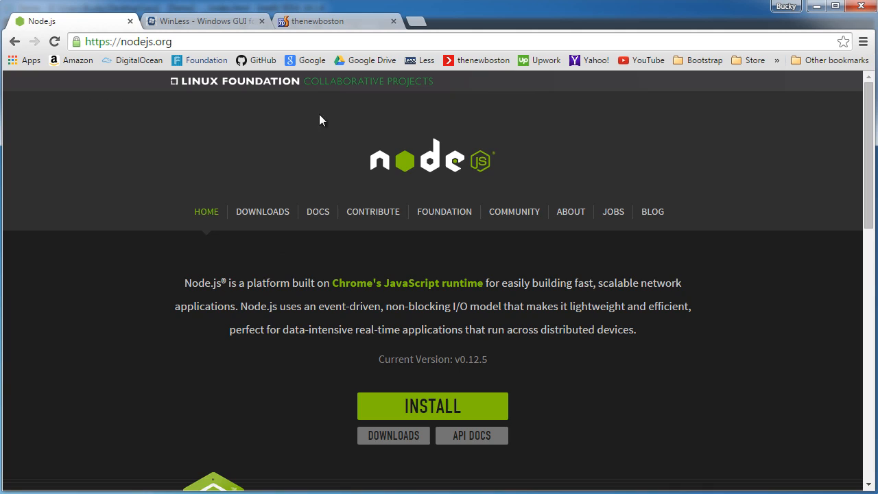
mouse_move(117, 336)
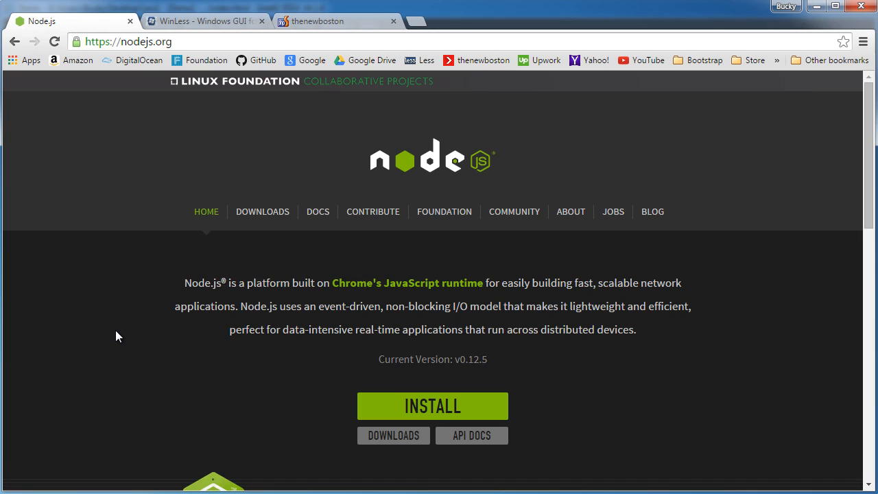
mouse_move(144, 306)
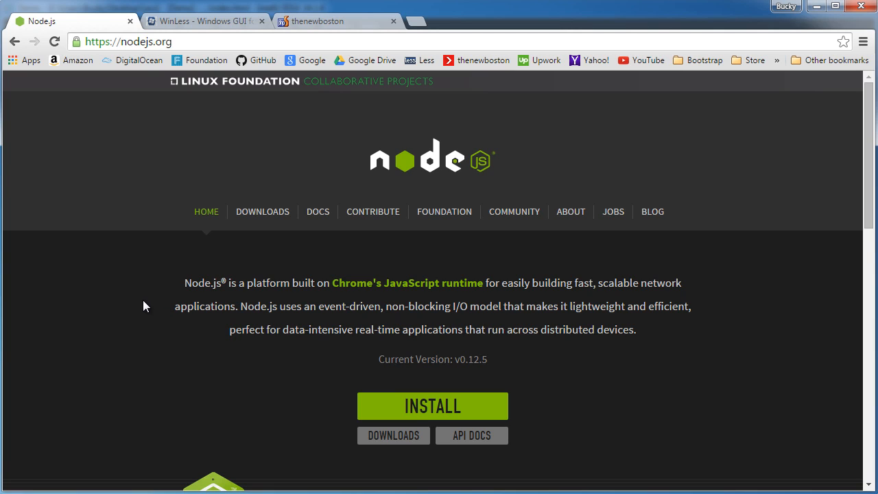
Step: Scroll the nodejs.org homepage down to the INSTALL button
scroll(down, 3)
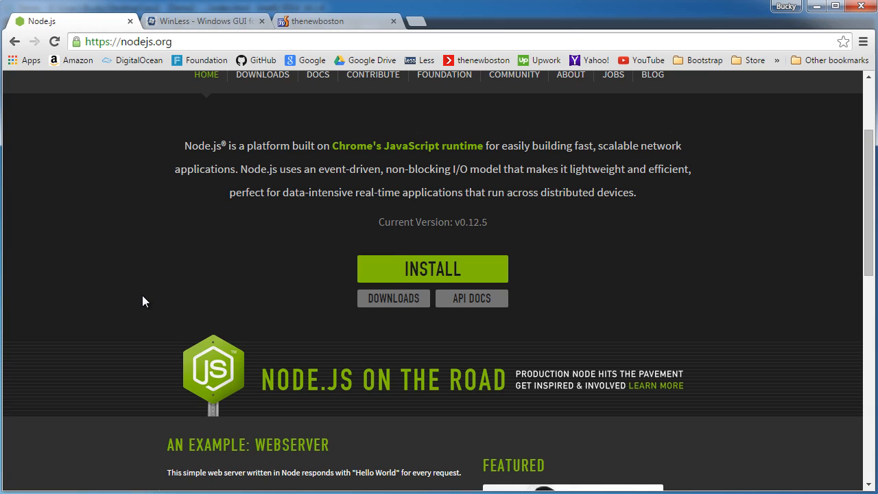
mouse_move(201, 266)
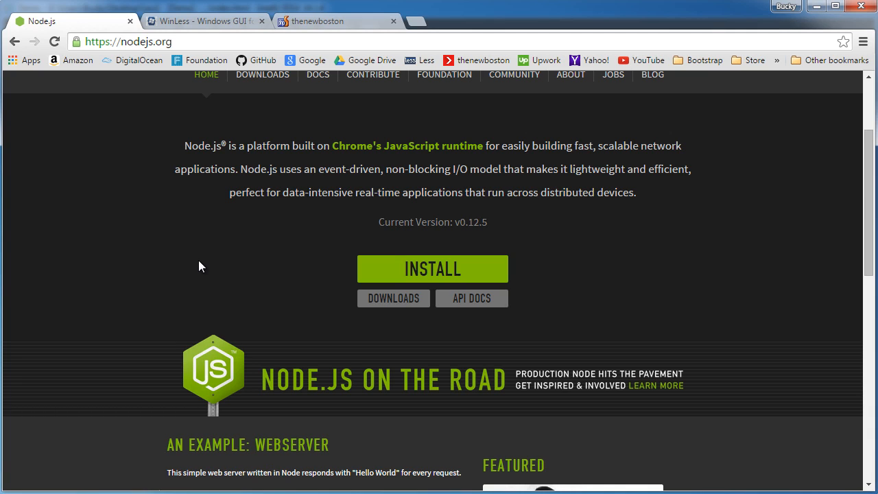
mouse_move(349, 285)
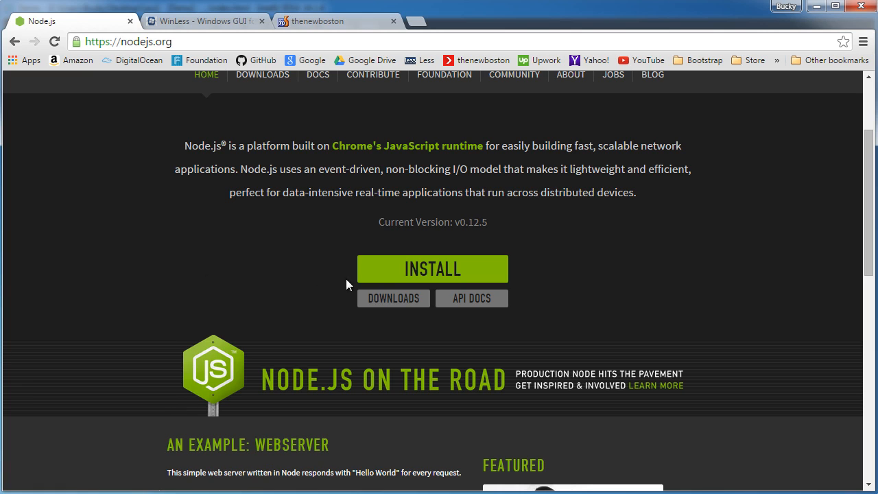
mouse_move(238, 263)
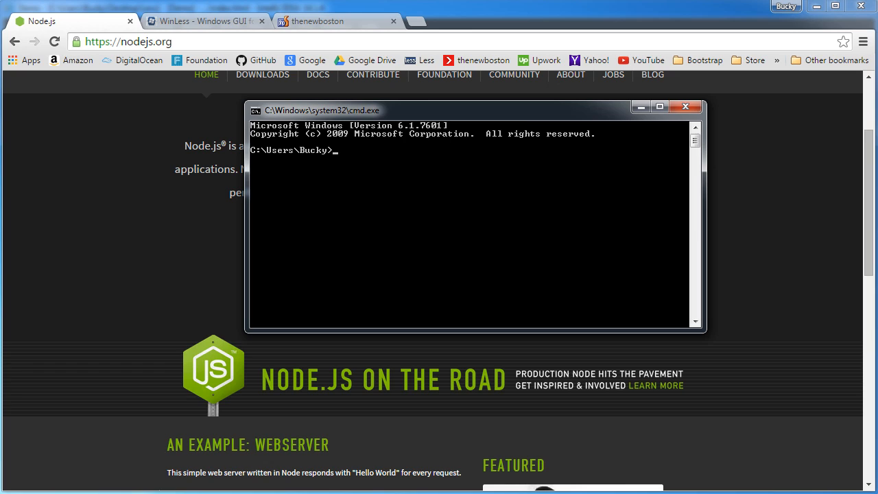
mouse_move(432, 195)
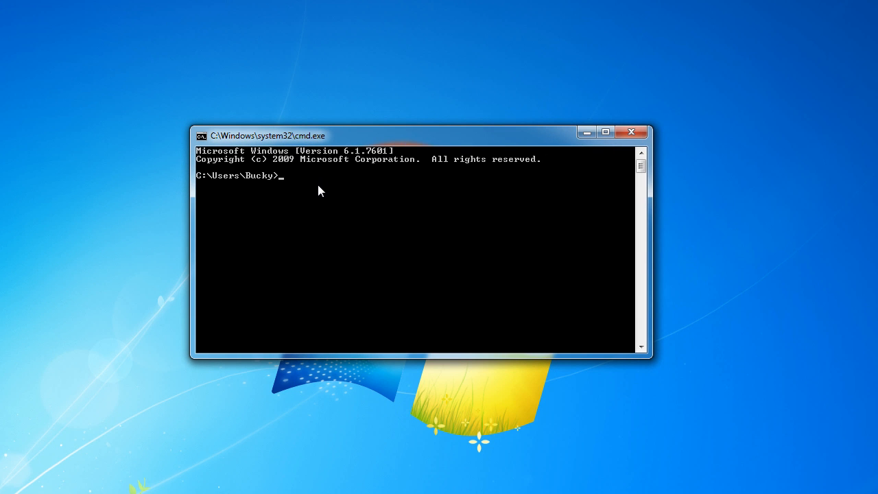
Step: Enter npm install -g less at the prompt, then close the Command Prompt window
text(npm)
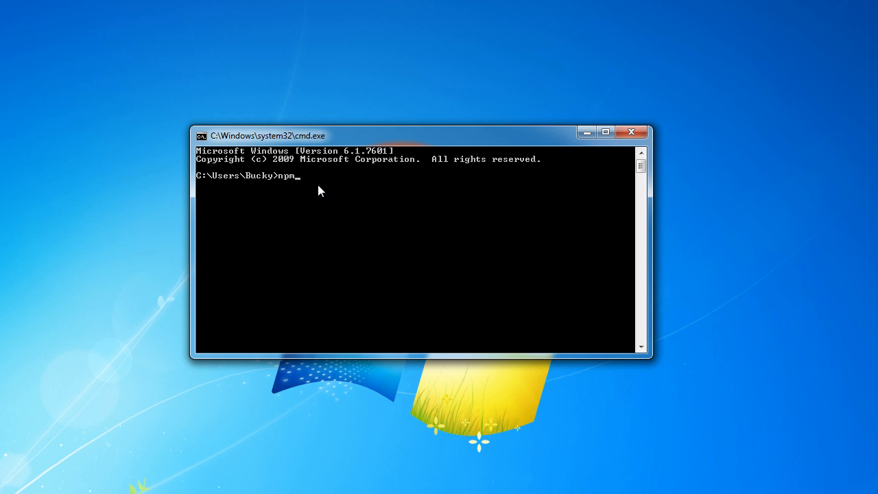
text(install)
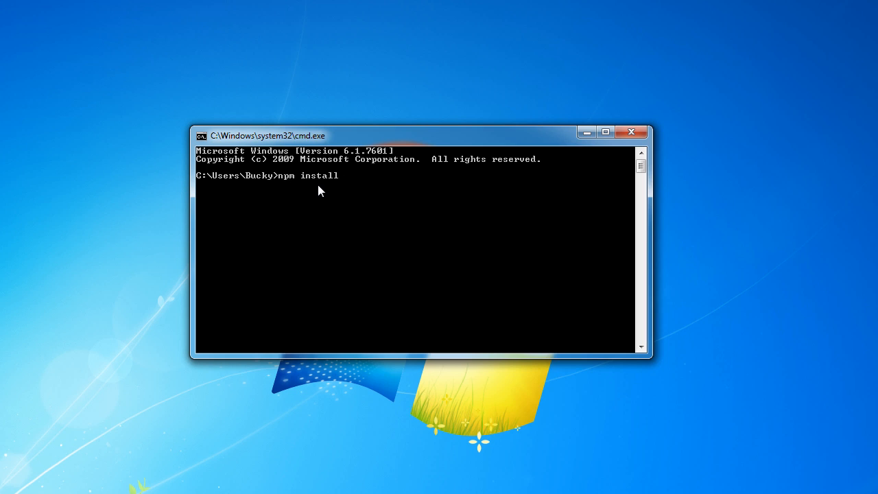
text(-g)
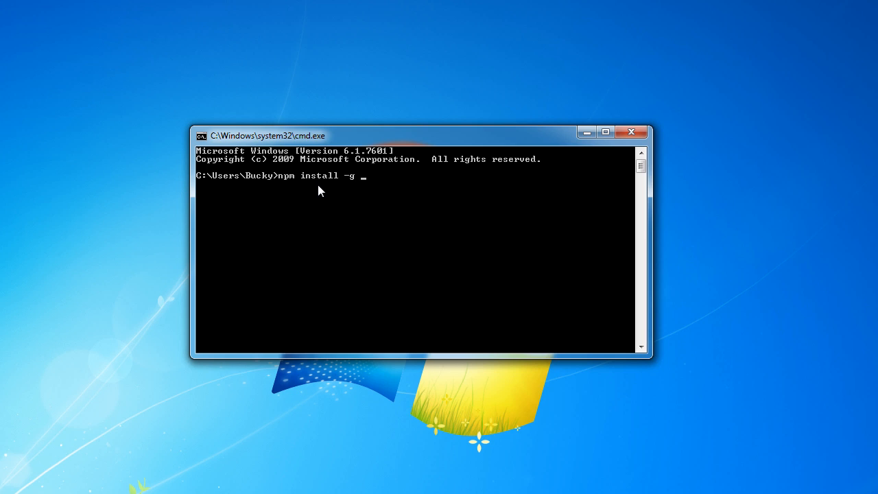
text(less)
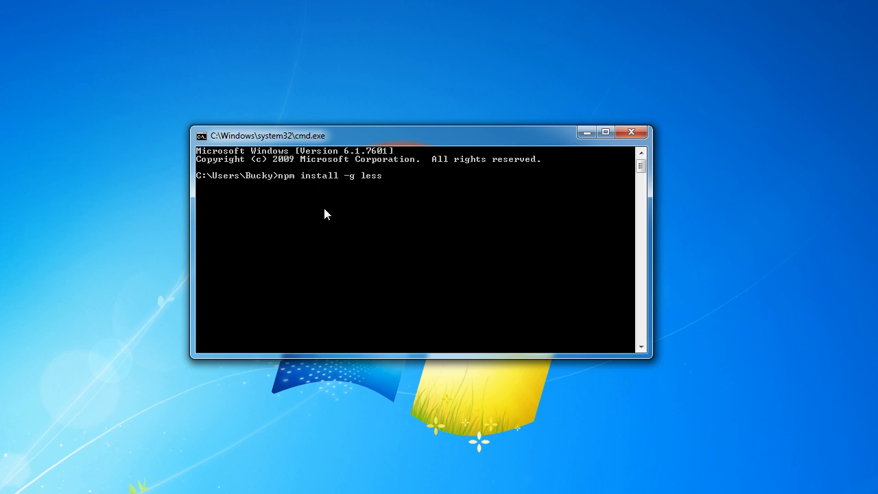
mouse_move(309, 208)
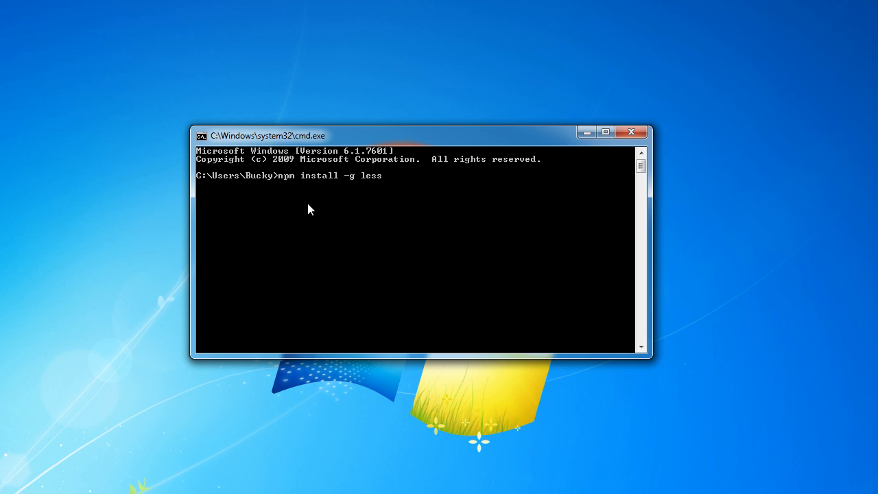
mouse_move(293, 186)
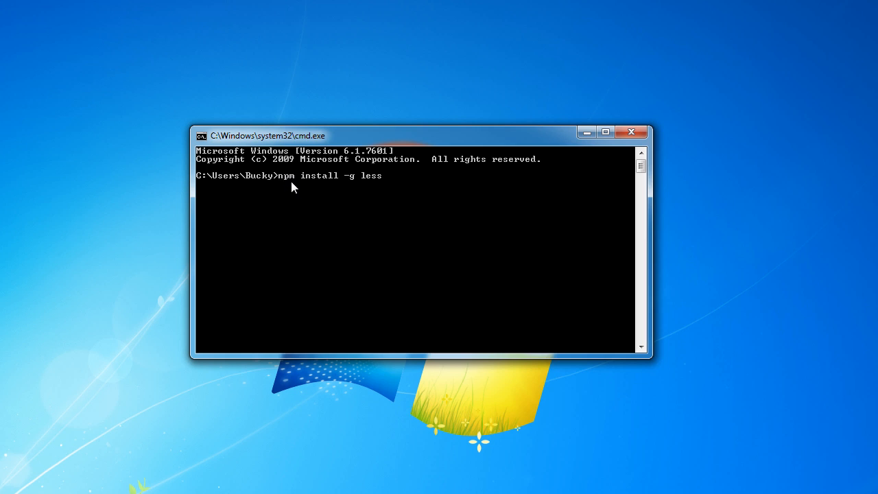
mouse_move(287, 186)
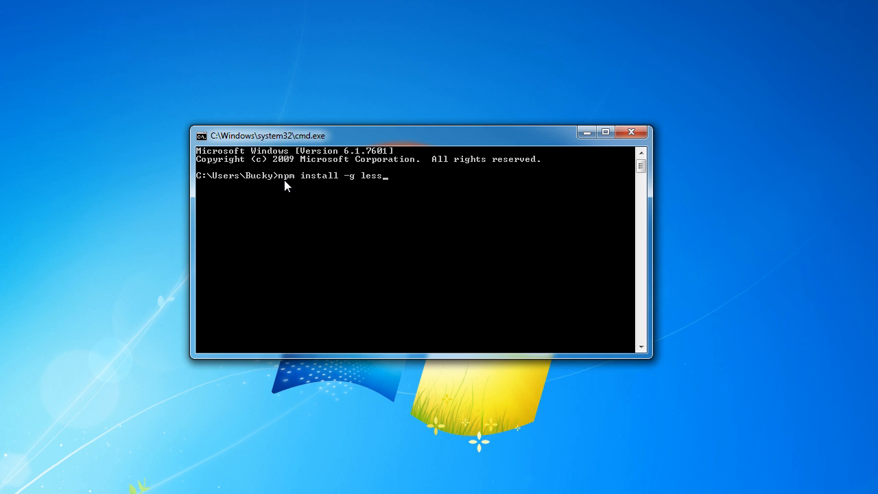
mouse_move(324, 187)
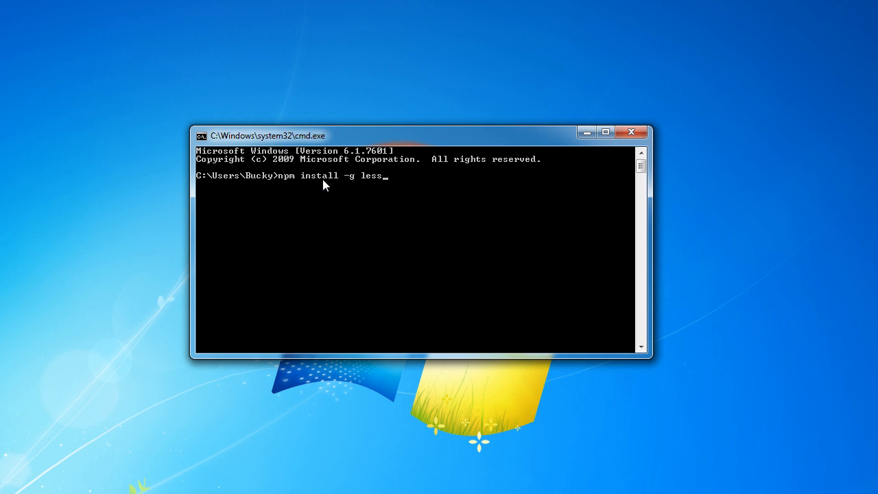
mouse_move(381, 184)
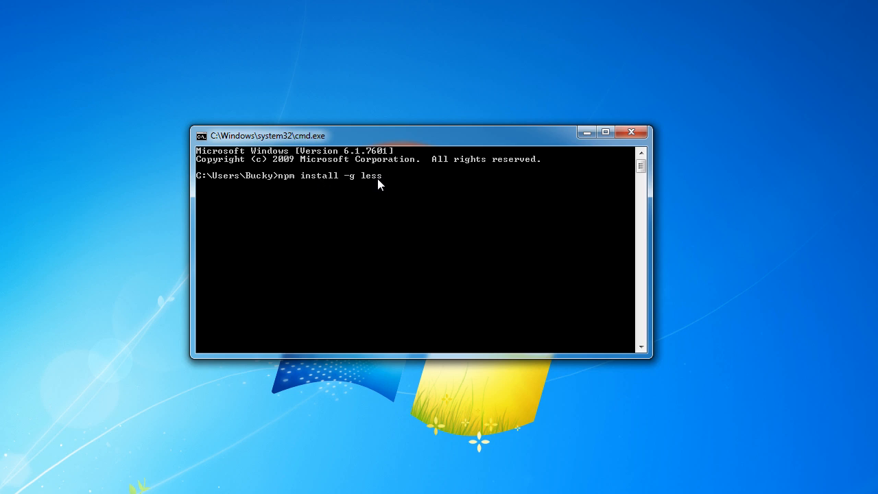
mouse_move(355, 200)
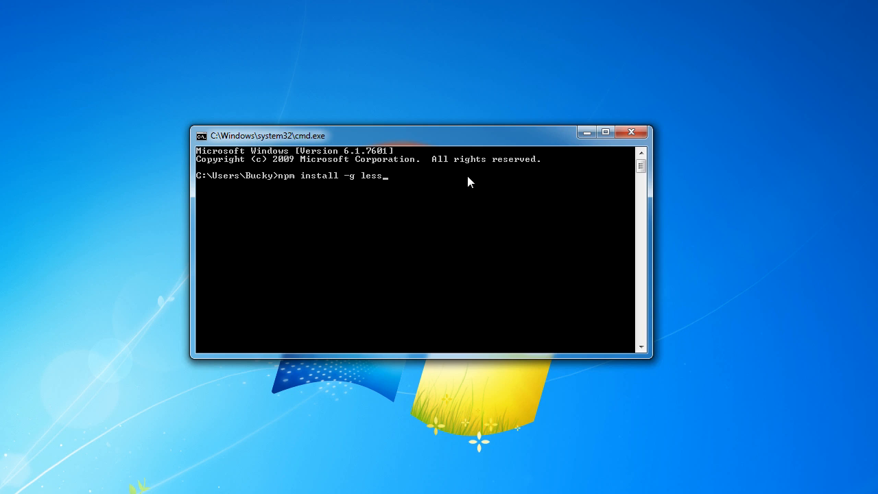
mouse_move(280, 236)
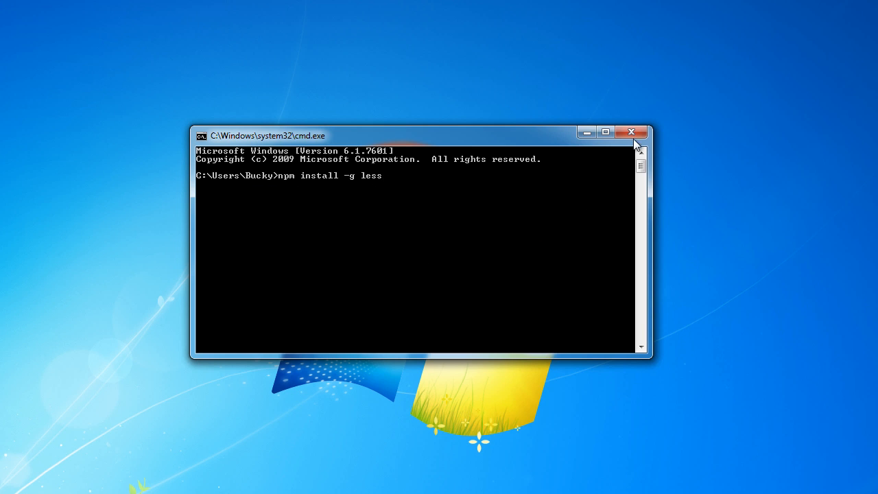
click(631, 132)
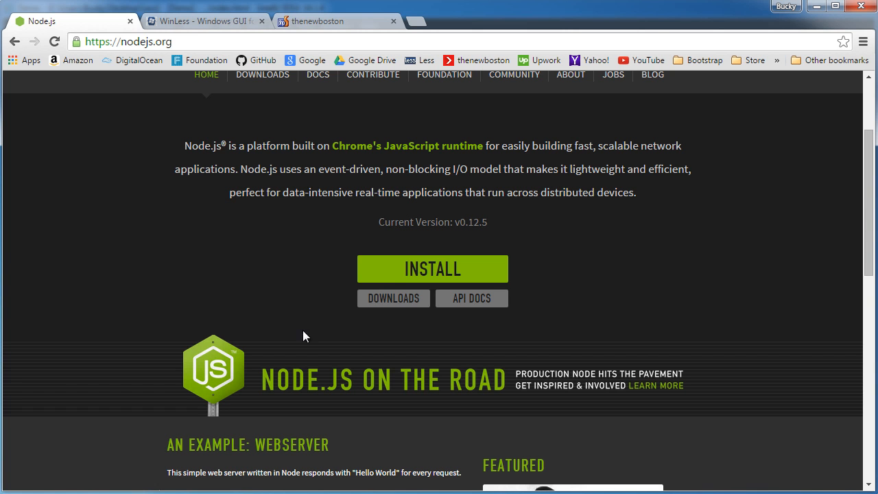
Step: Show the WinLess page's Variables example in the LESS editor beside its compiled CSS
click(199, 21)
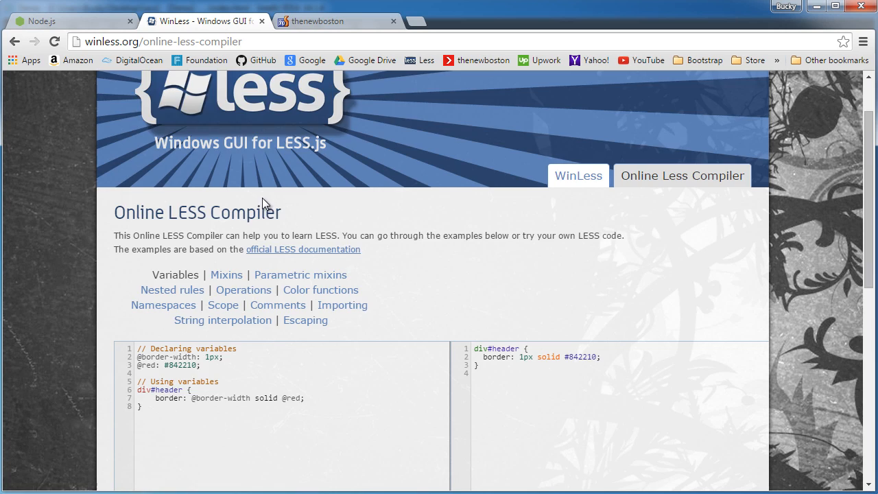
scroll(down, 3)
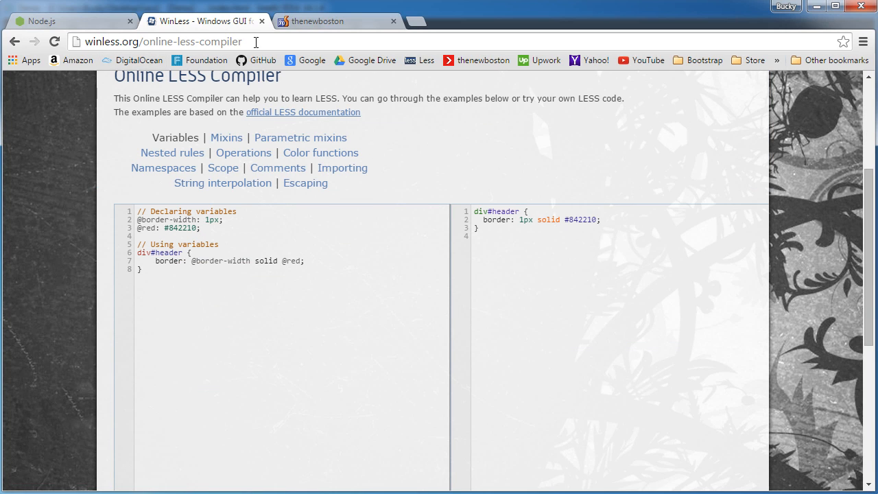
scroll(down, 3)
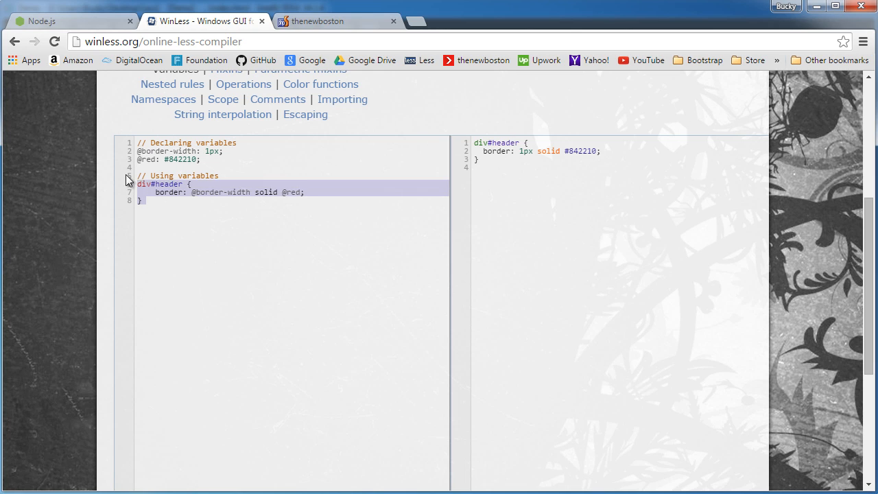
click(165, 167)
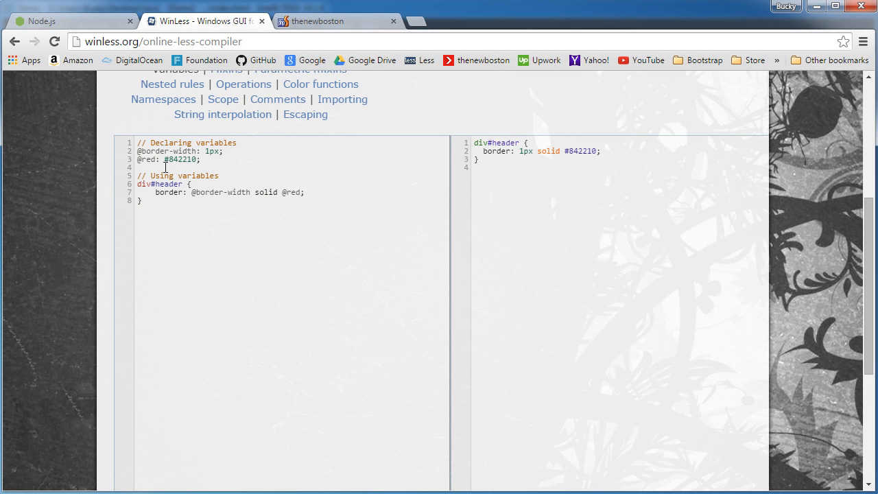
click(137, 168)
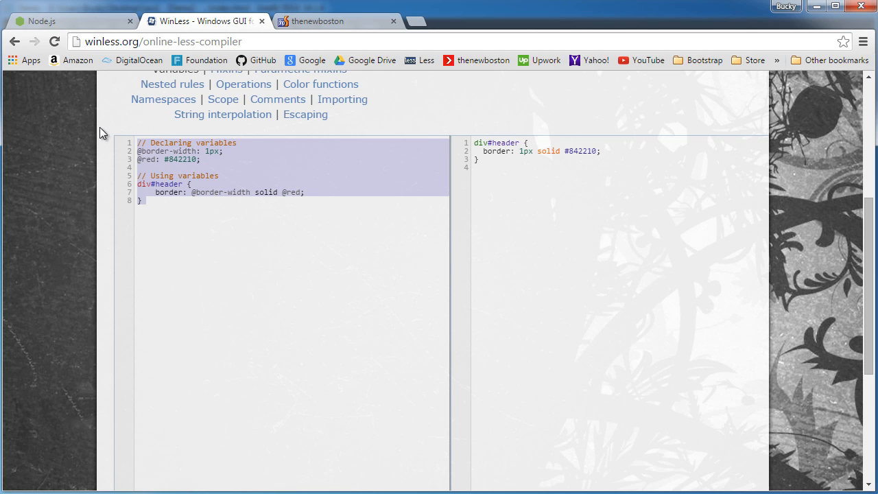
click(225, 203)
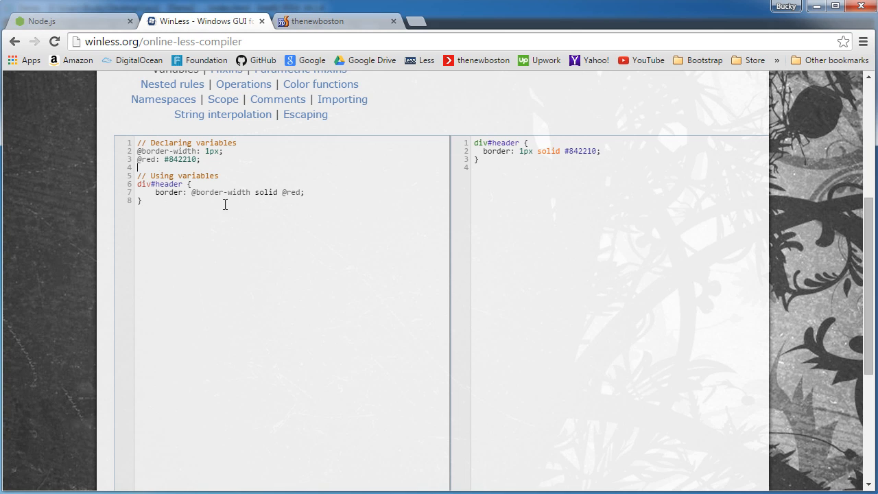
mouse_move(268, 214)
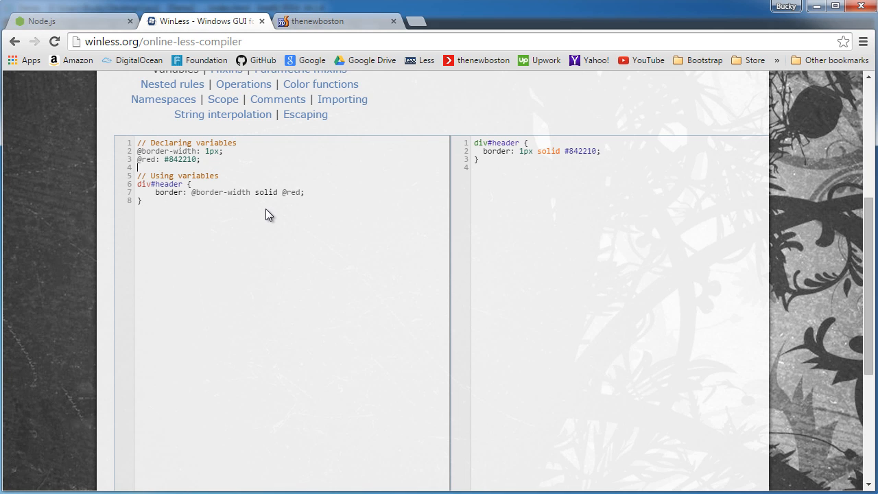
mouse_move(524, 175)
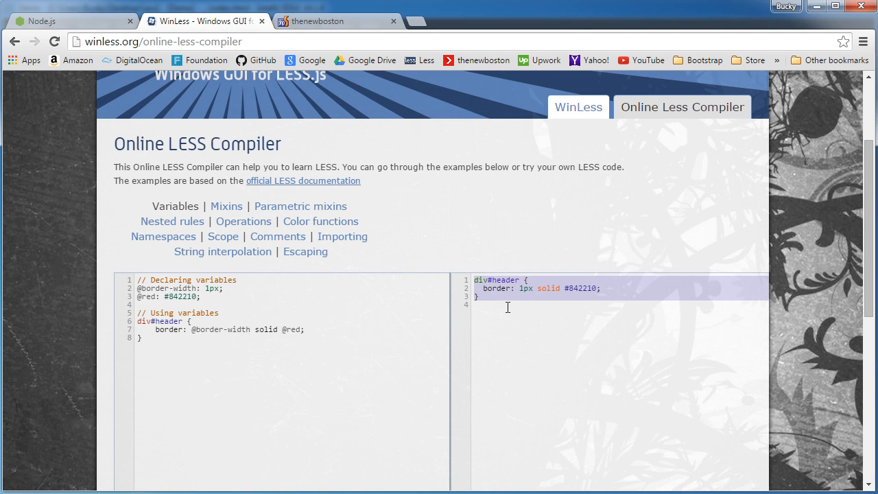
mouse_move(524, 330)
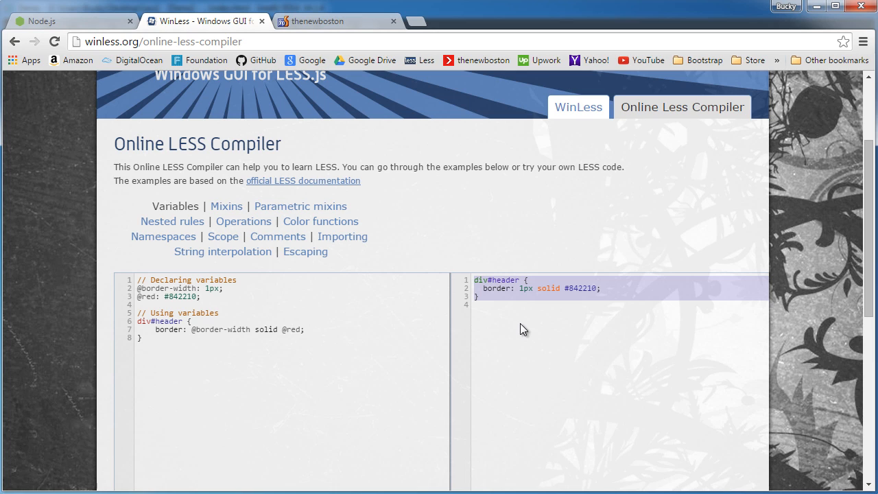
mouse_move(520, 323)
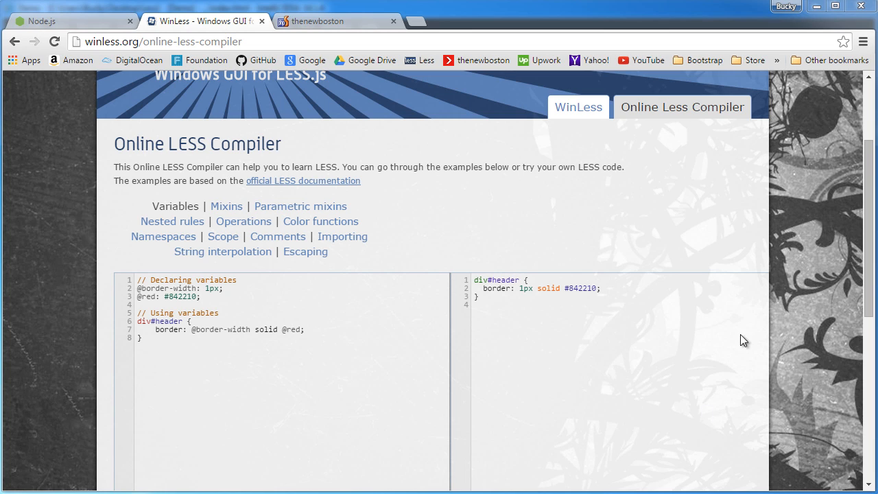
mouse_move(391, 390)
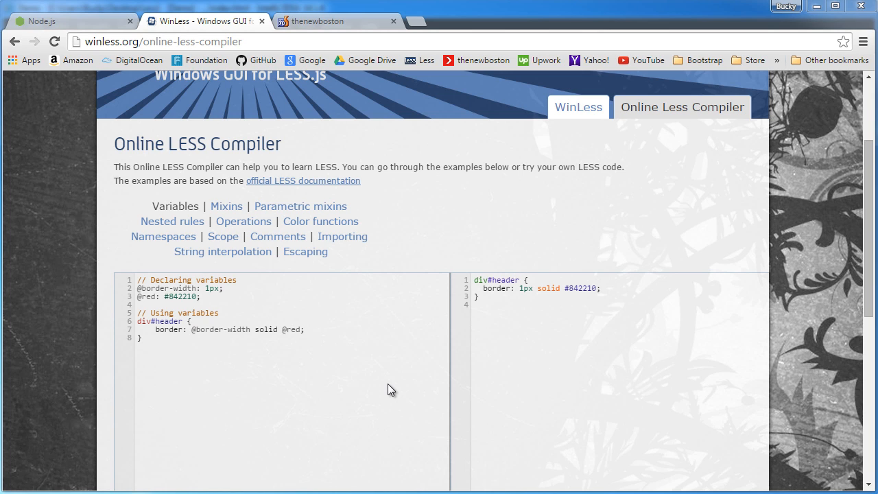
mouse_move(391, 373)
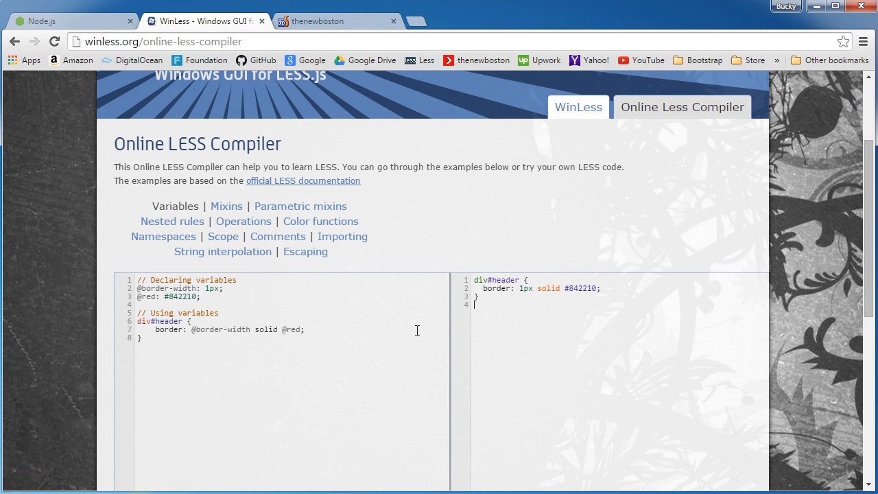
mouse_move(409, 360)
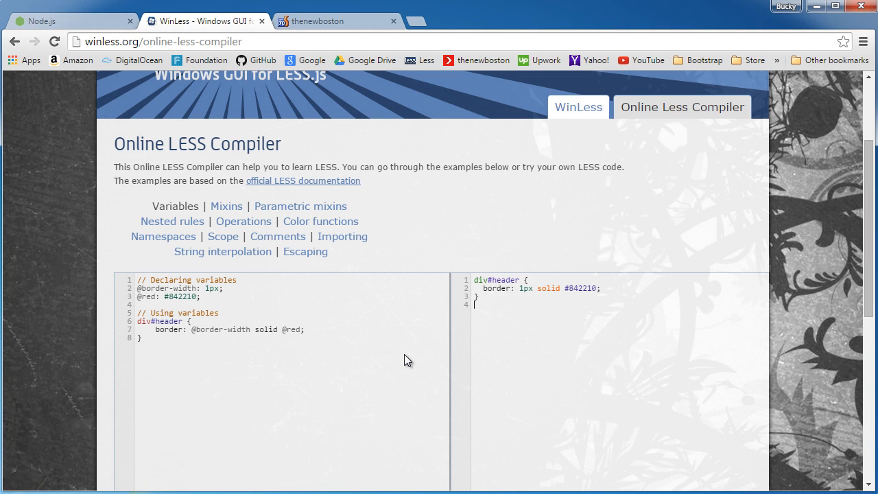
mouse_move(593, 409)
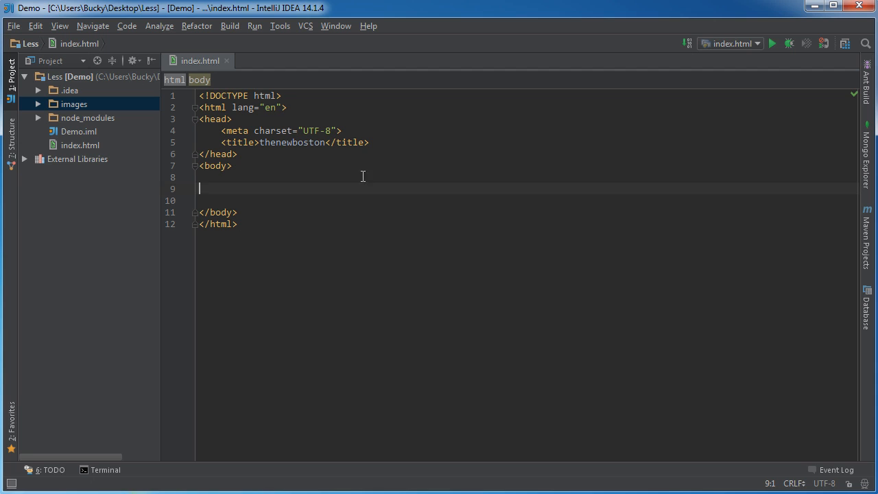
mouse_move(404, 269)
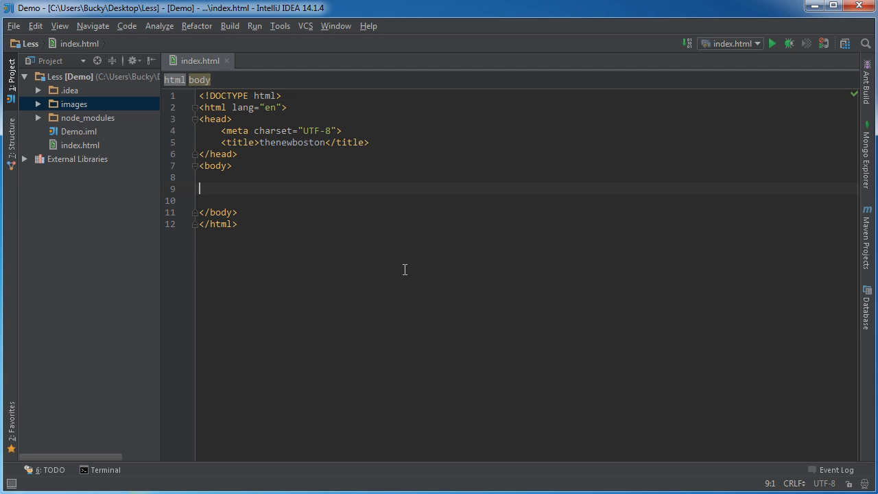